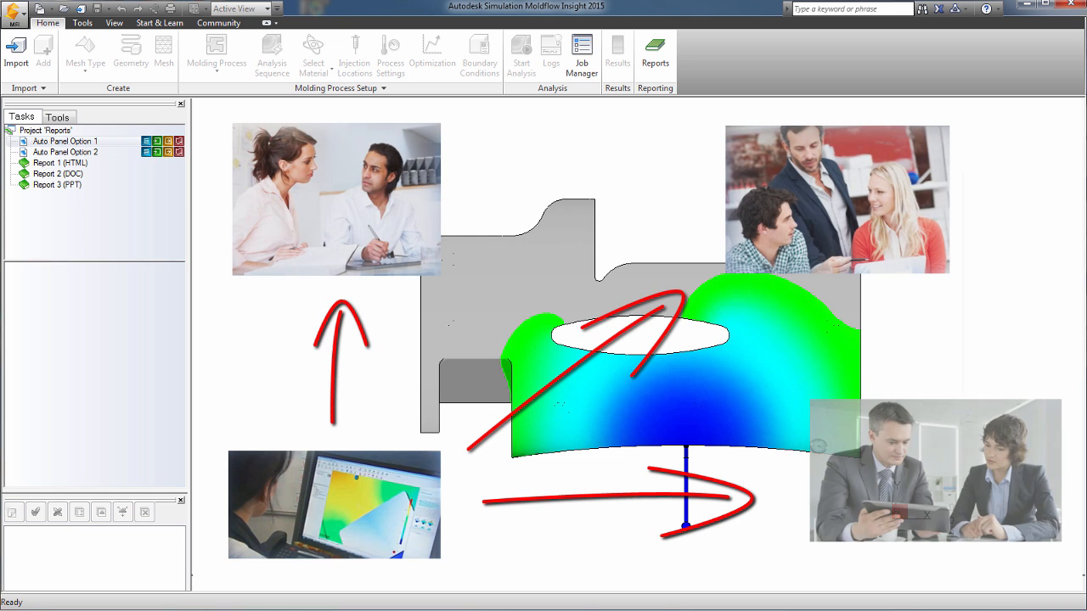
Step: Bring up the Open Project dialog from the Quick Access toolbar
{"action": "left_click", "coordinate": [16, 51]}
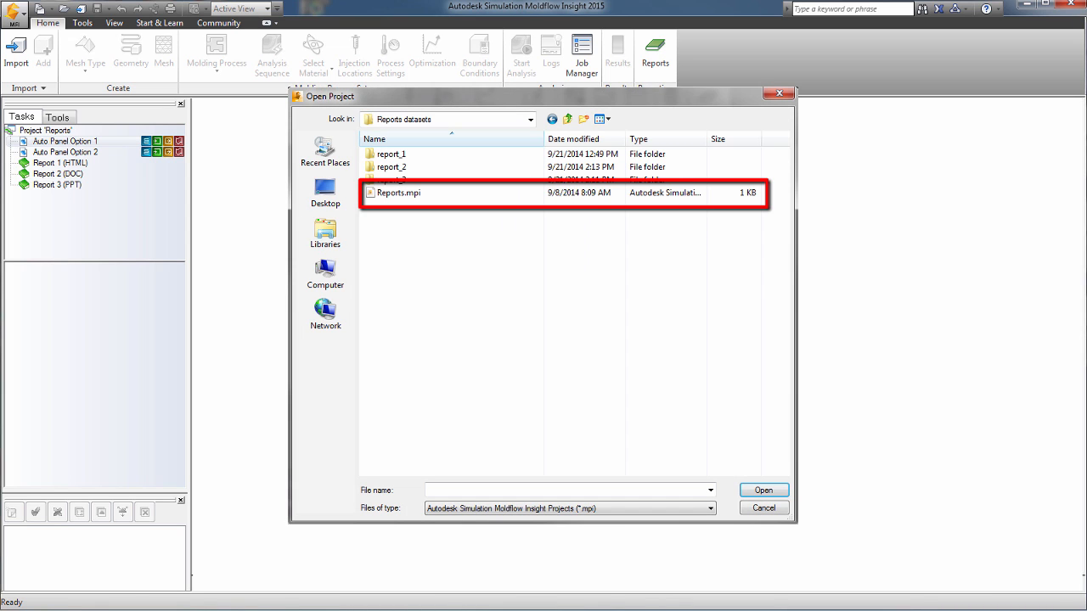
Step: Open Reports.mpi and scroll the Study Tasks pane to the results
{"action": "double_click", "coordinate": [397, 192]}
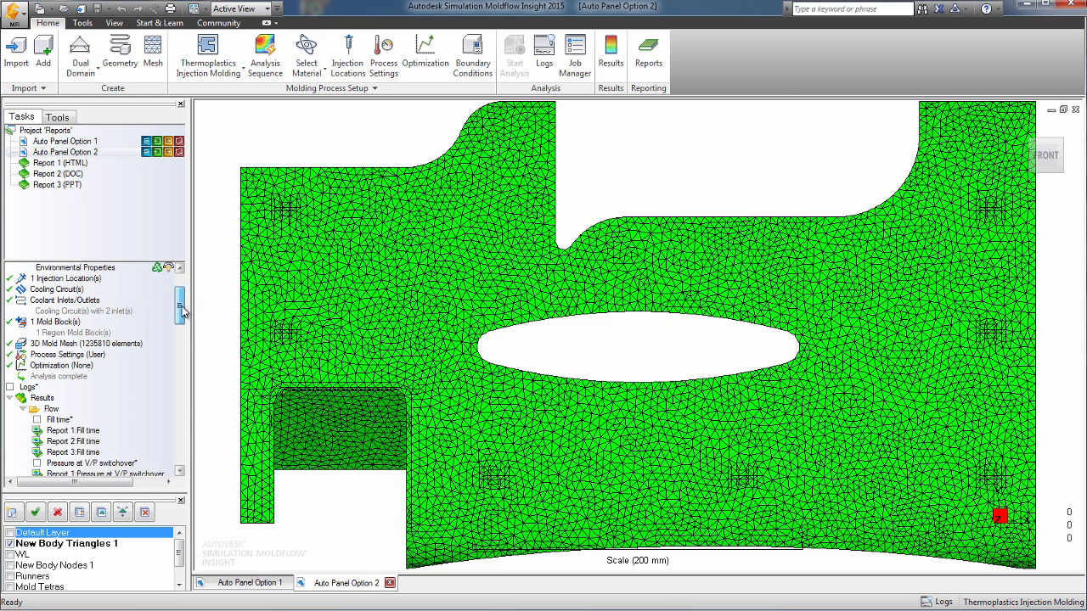
{"action": "scroll", "scroll_direction": "down", "scroll_amount": 3}
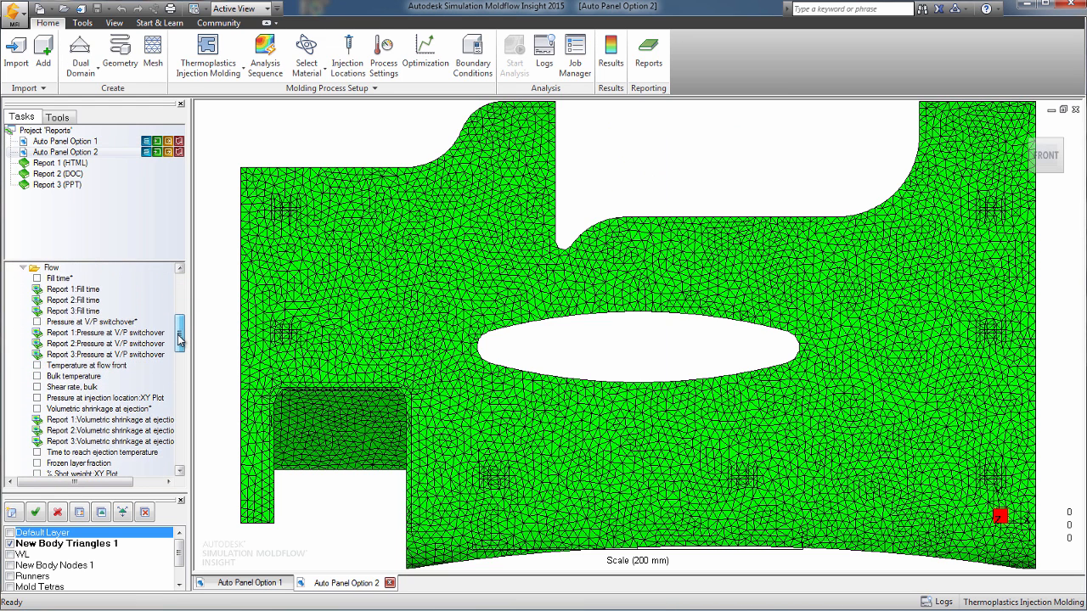
{"action": "scroll", "scroll_direction": "down", "scroll_amount": 3}
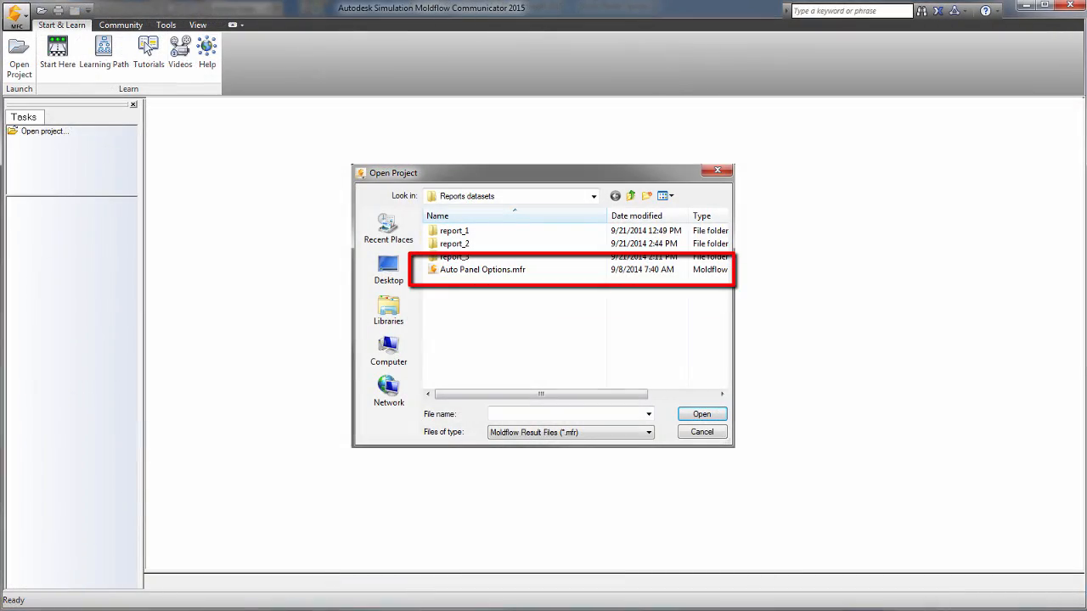
Step: Open Auto Panel Options.mfr and show Total part weight and Deflection Z Component for both options
{"action": "left_click", "coordinate": [701, 431]}
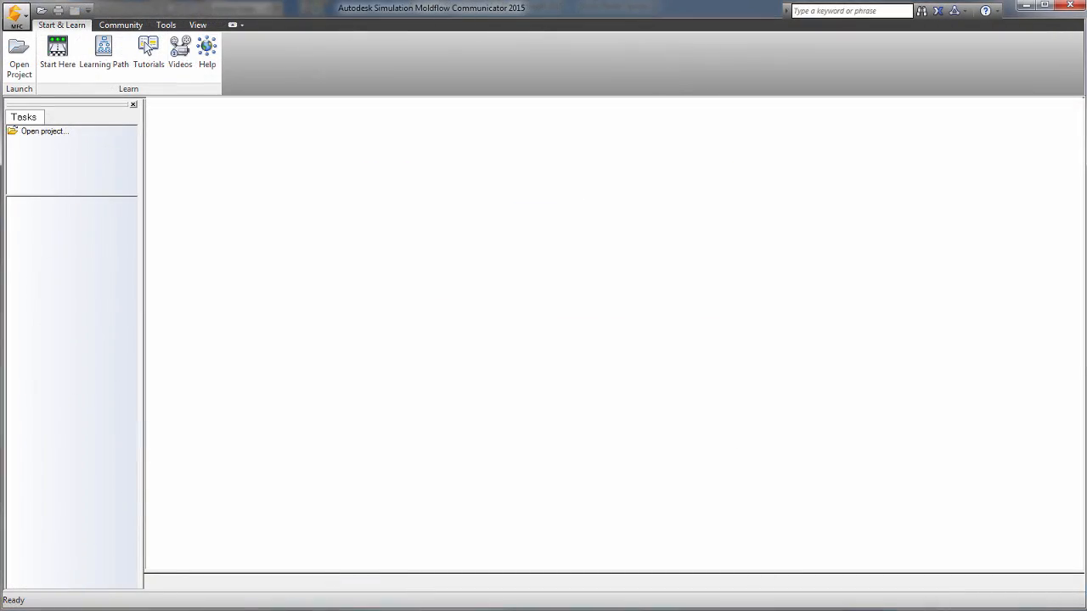
{"action": "left_click", "coordinate": [44, 131]}
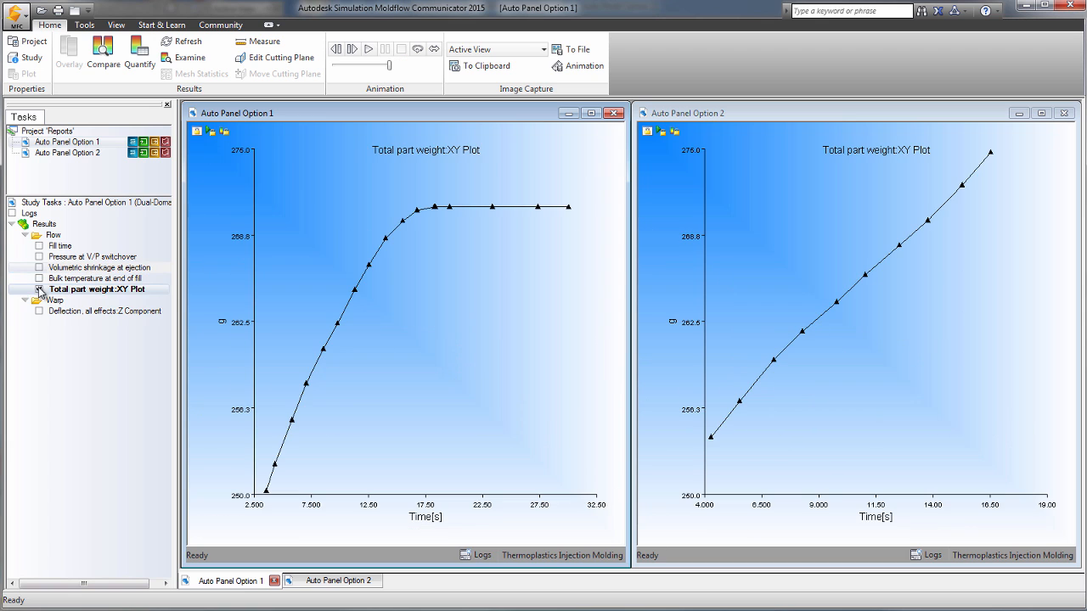
{"action": "left_click", "coordinate": [38, 310]}
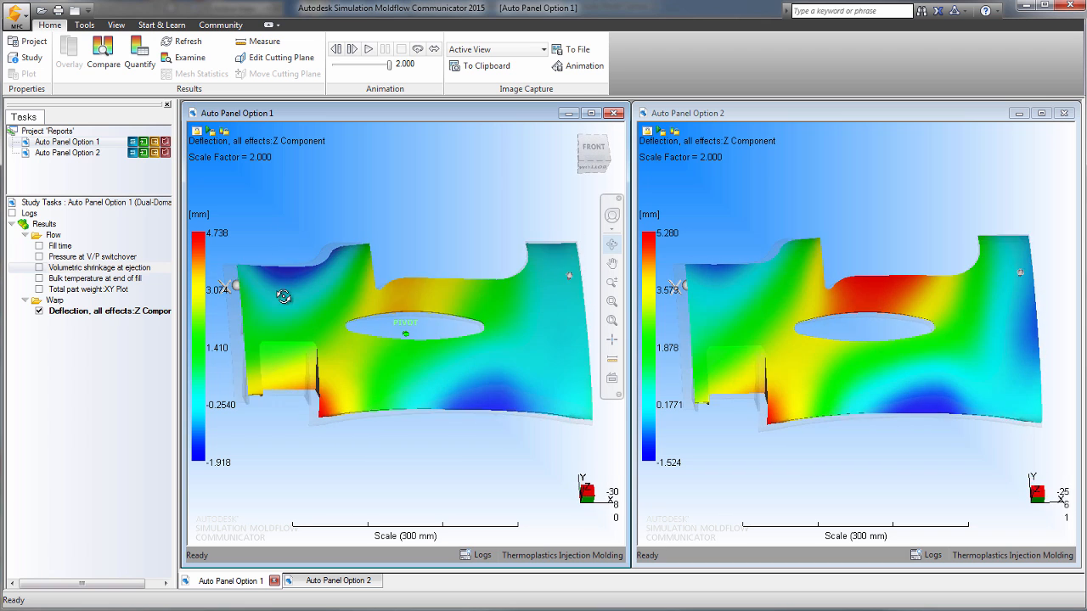
Step: Animate the deflection result and examine result values on the part
{"action": "left_click", "coordinate": [368, 49]}
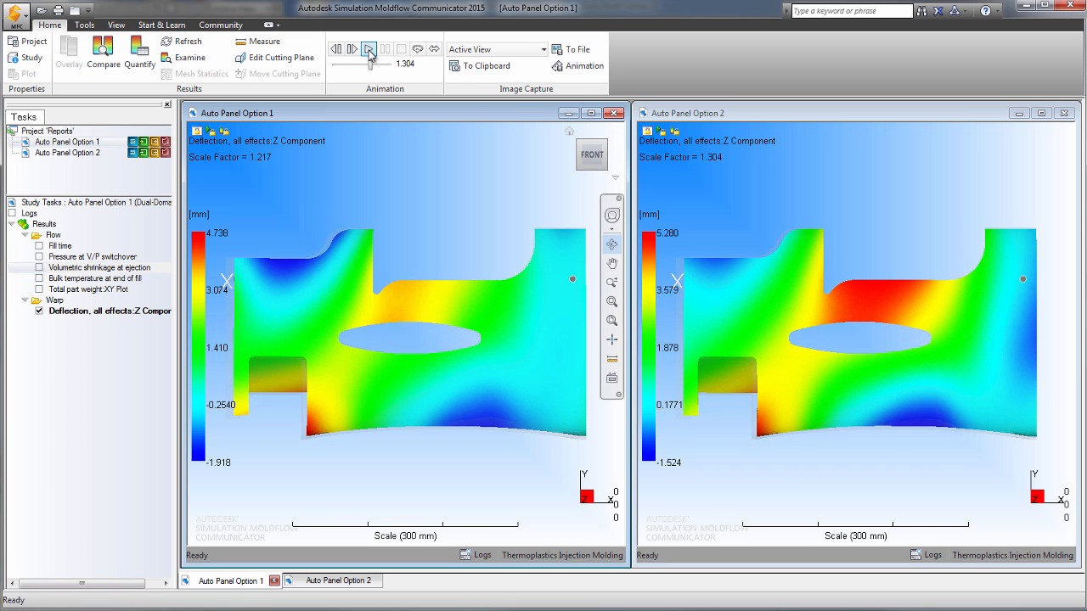
{"action": "left_click", "coordinate": [61, 246]}
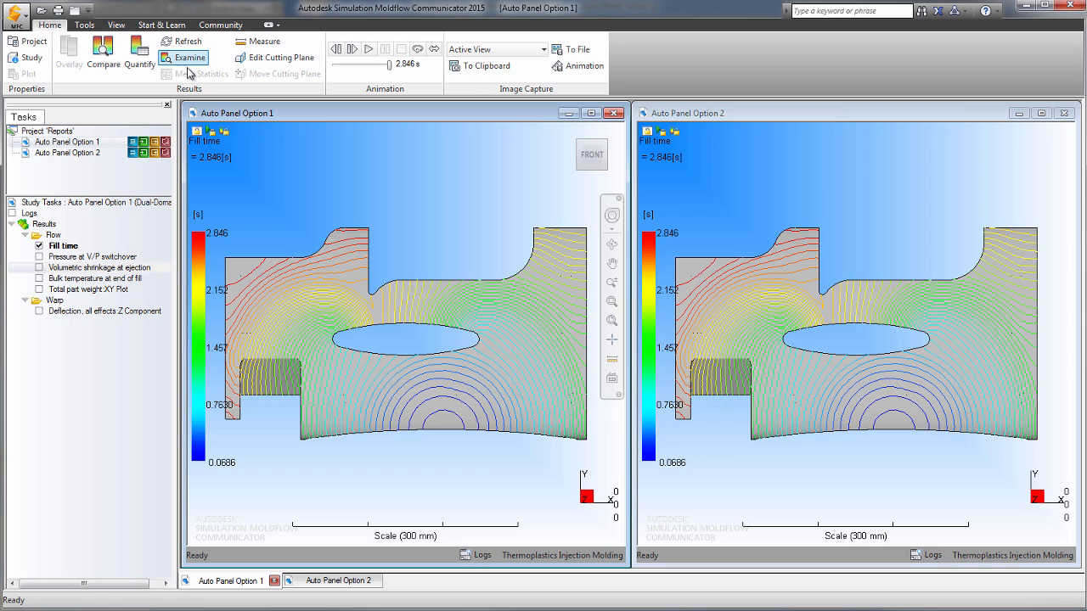
{"action": "left_click", "coordinate": [183, 57]}
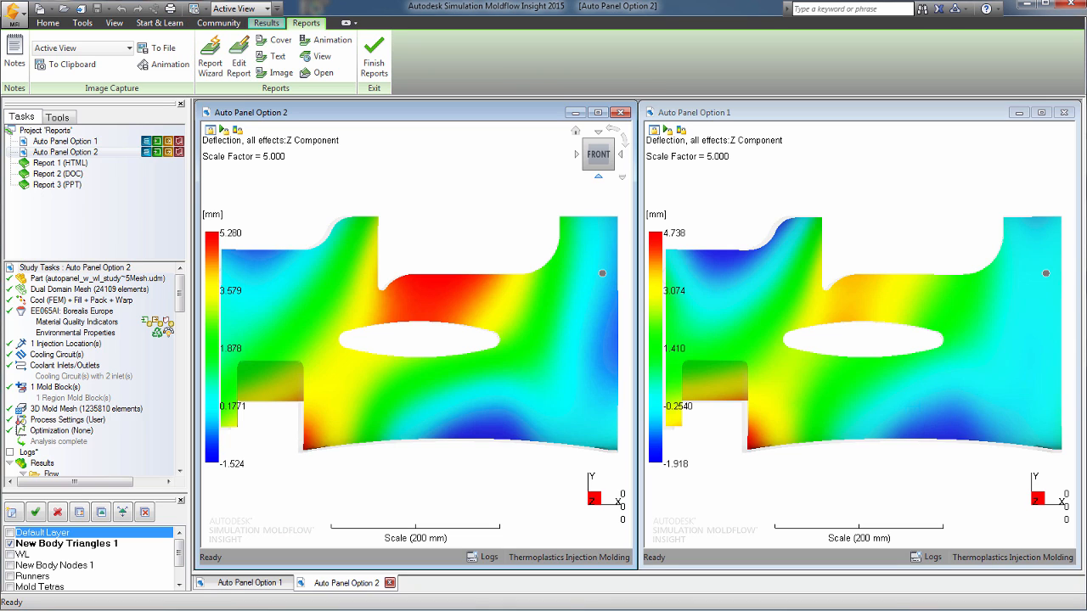
Step: Scroll the results list and open Report 2 (DOC) in Word
{"action": "scroll", "scroll_direction": "down", "scroll_amount": 3}
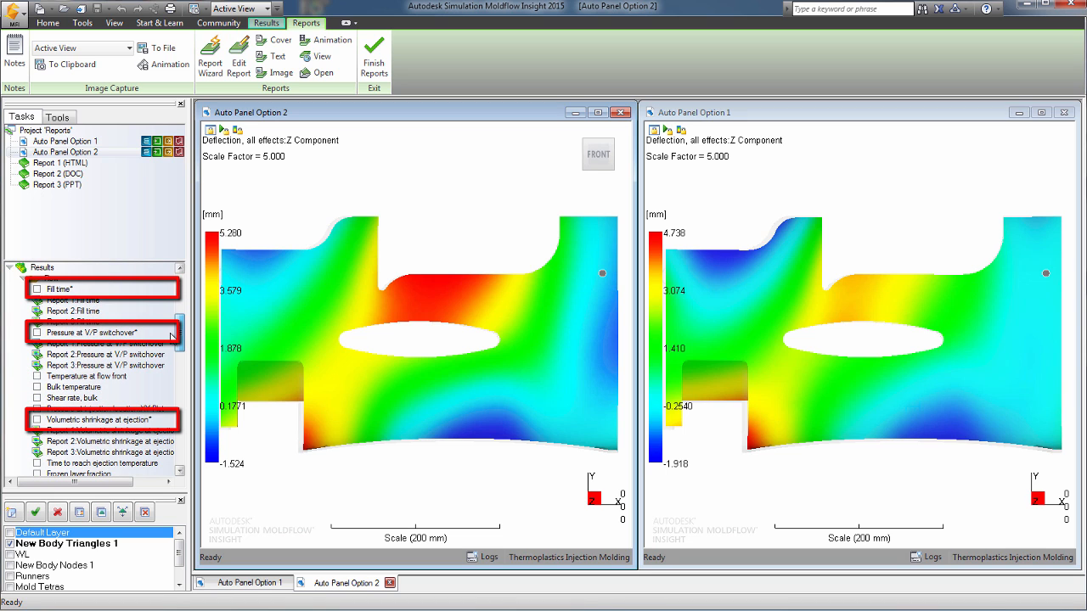
{"action": "scroll", "scroll_direction": "down", "scroll_amount": 3}
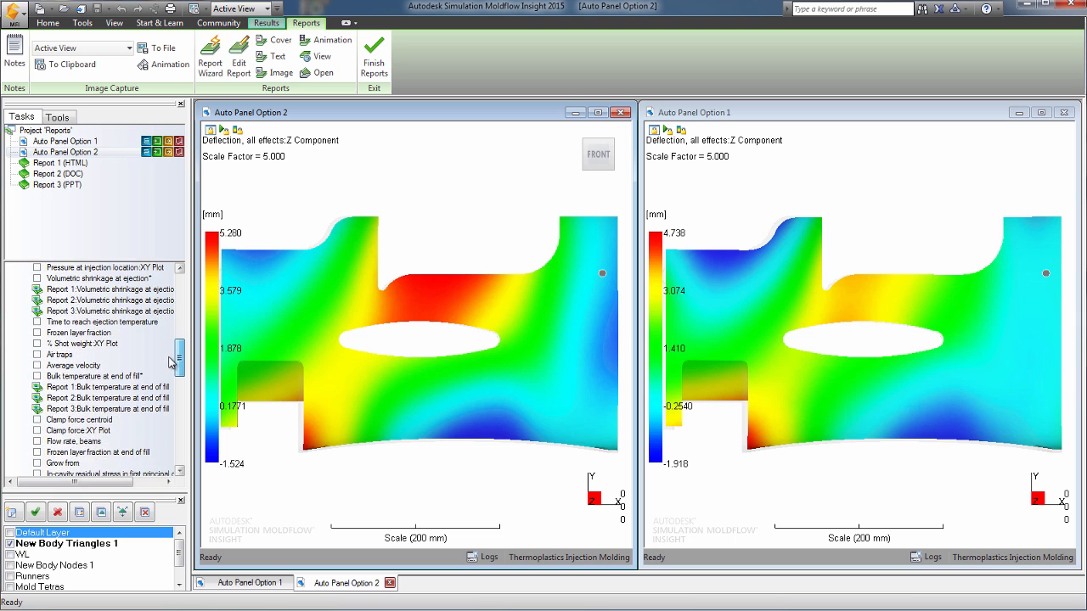
{"action": "scroll", "scroll_direction": "down", "scroll_amount": 3}
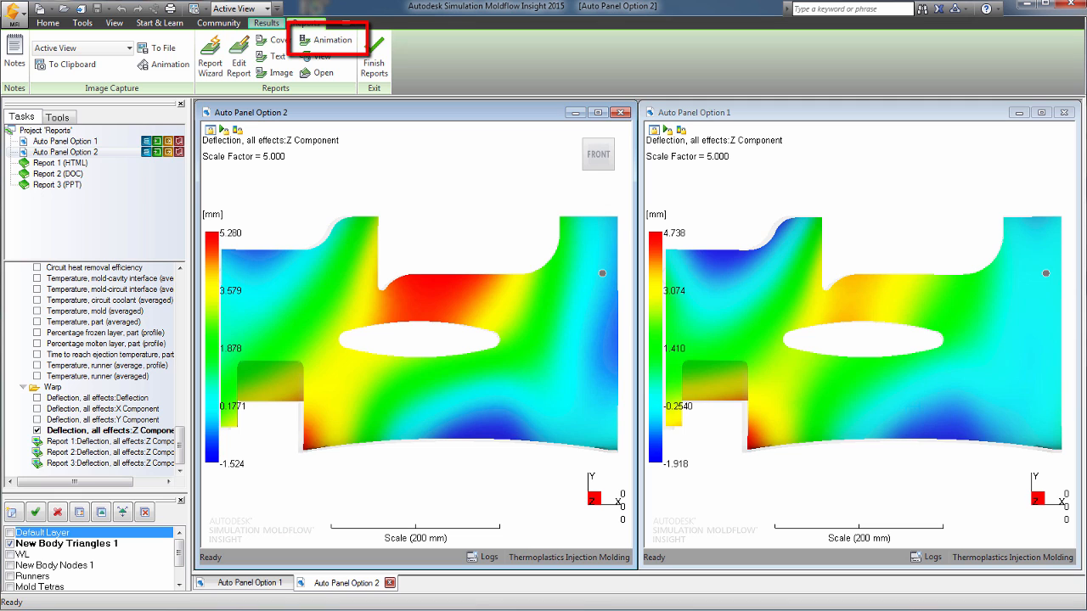
{"action": "left_click", "coordinate": [57, 173]}
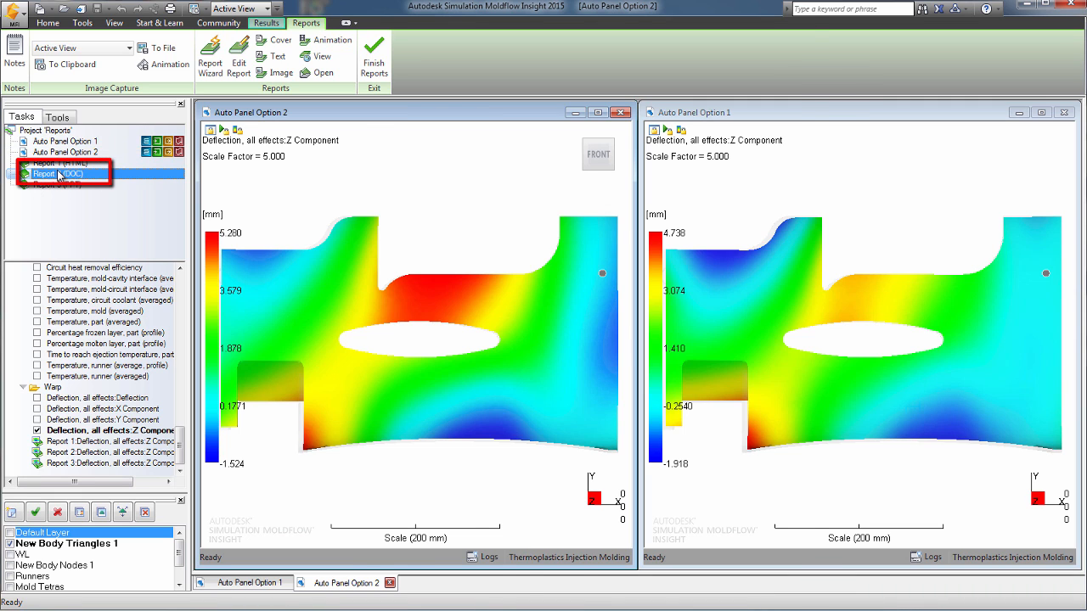
{"action": "double_click", "coordinate": [58, 173]}
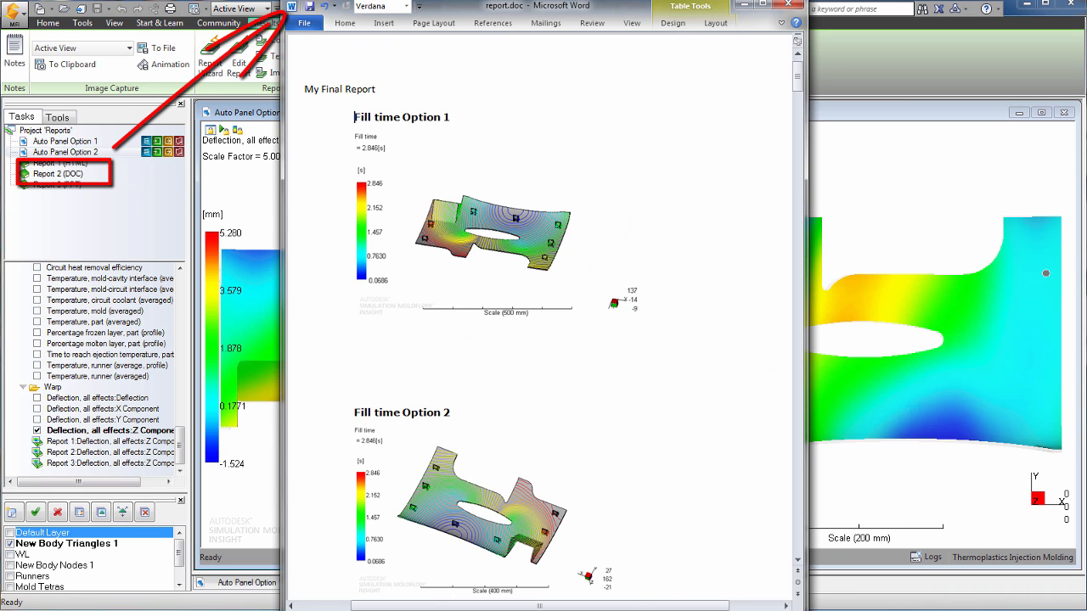